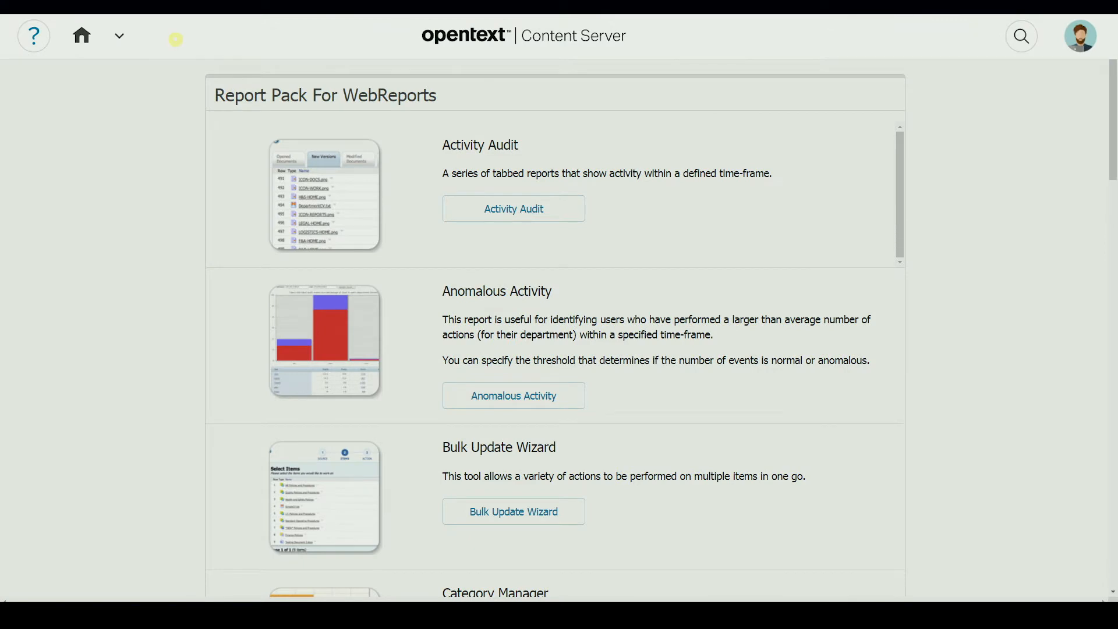
Start a pie chart named 'Summary of Cases', then bring up the documents dashboard
scroll(down, 3)
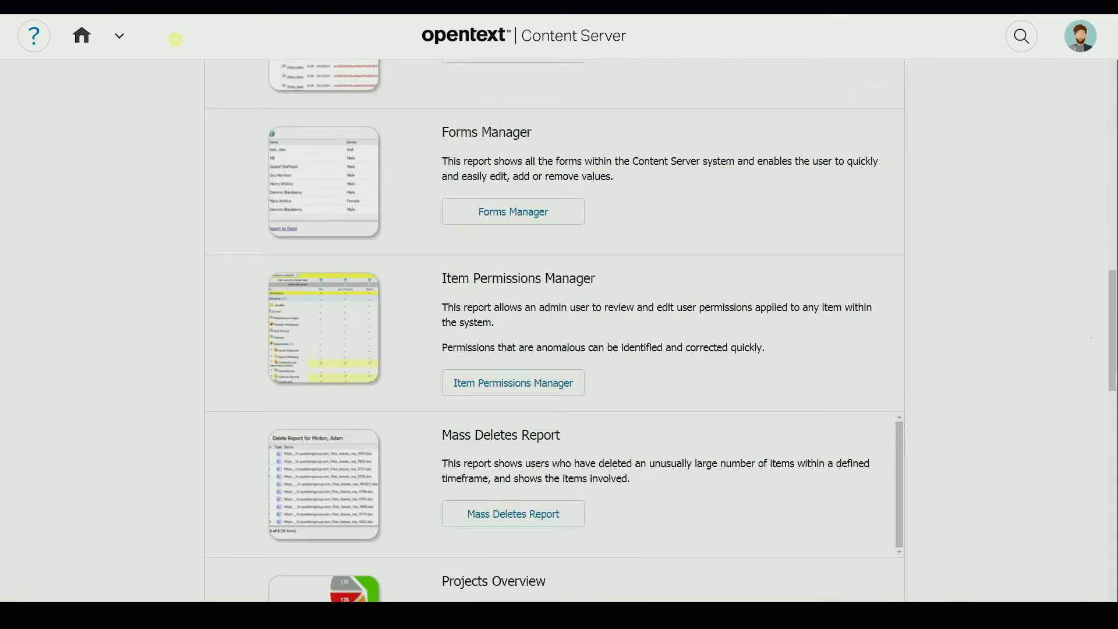
scroll(down, 3)
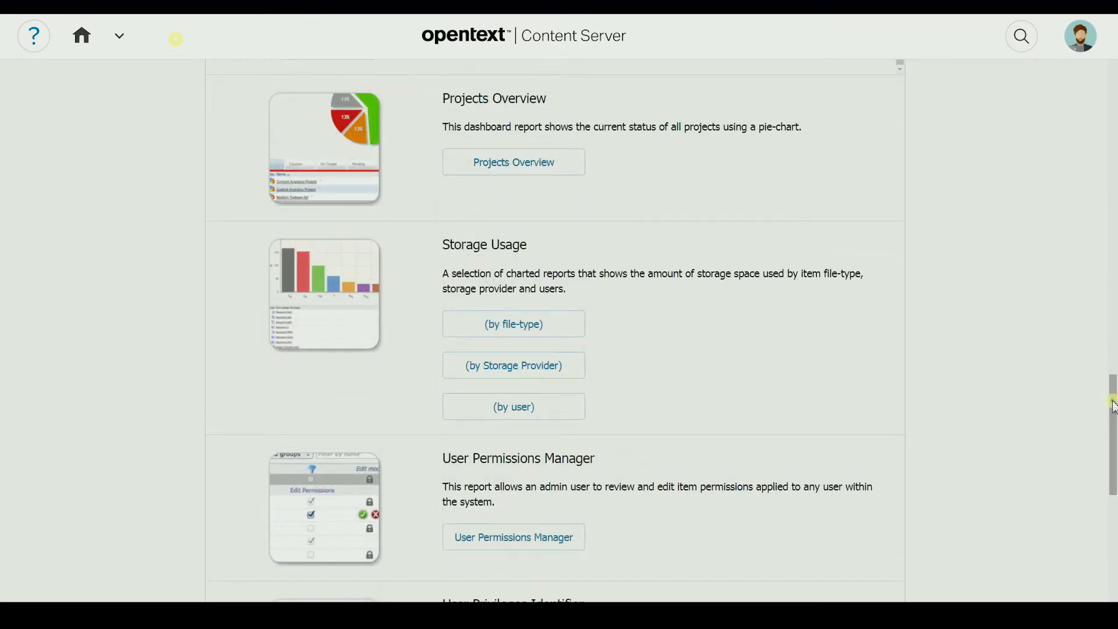
scroll(down, 3)
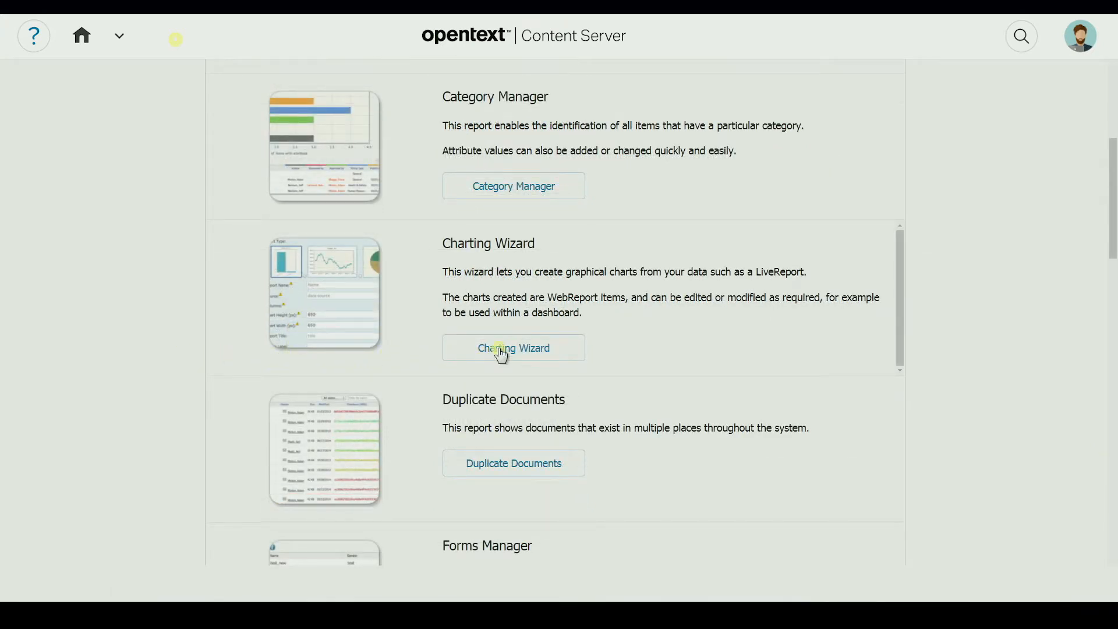
click(514, 348)
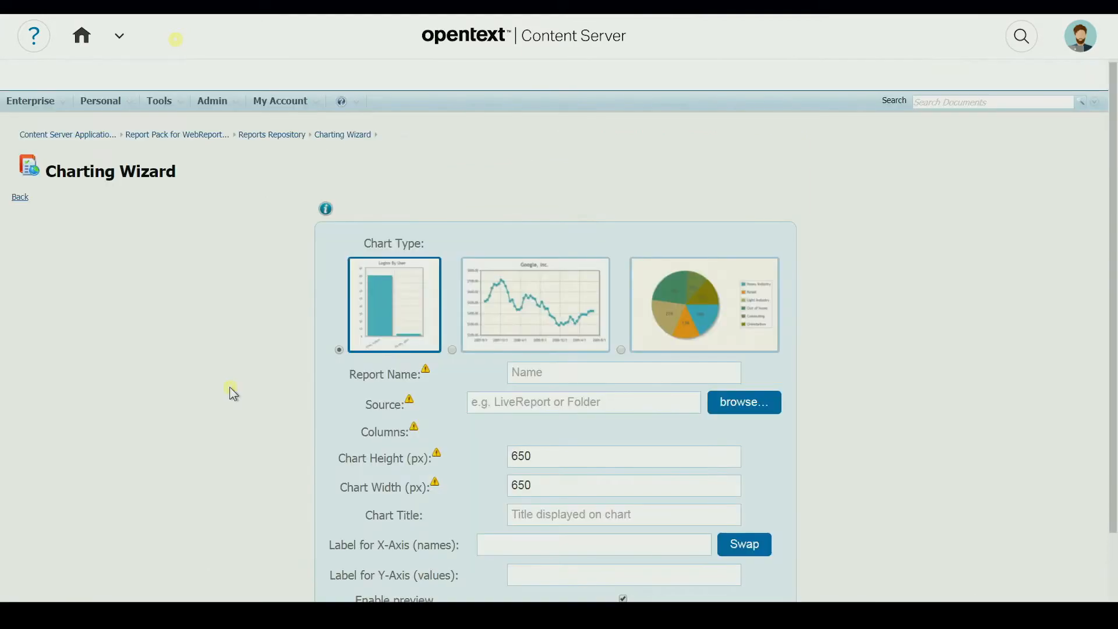
mouse_move(620, 353)
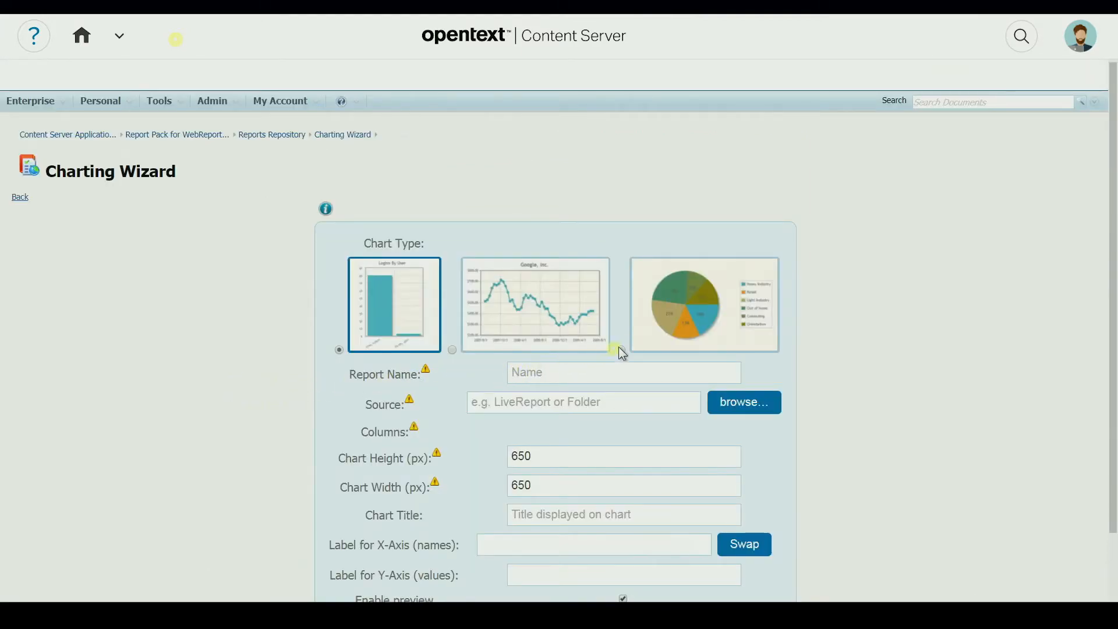
click(703, 304)
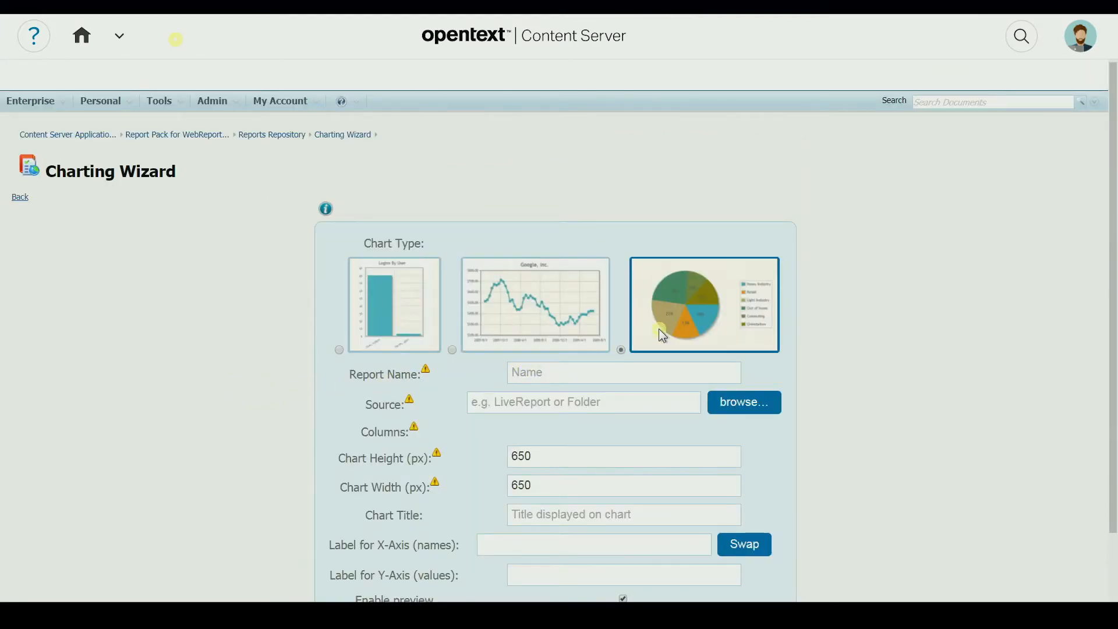
text(Summary of Cases)
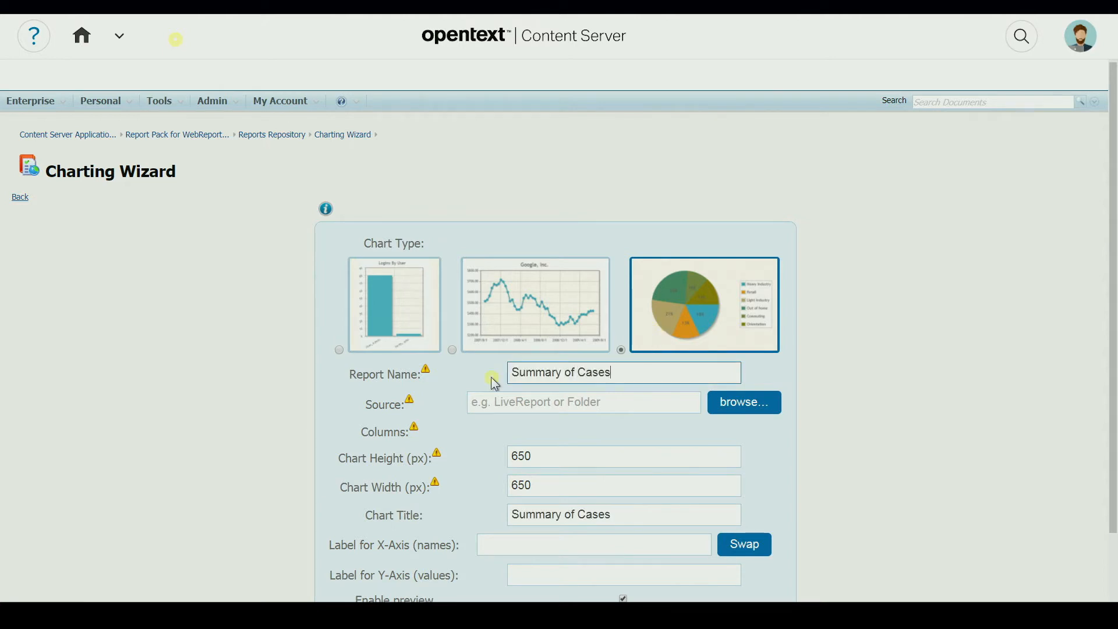
click(744, 401)
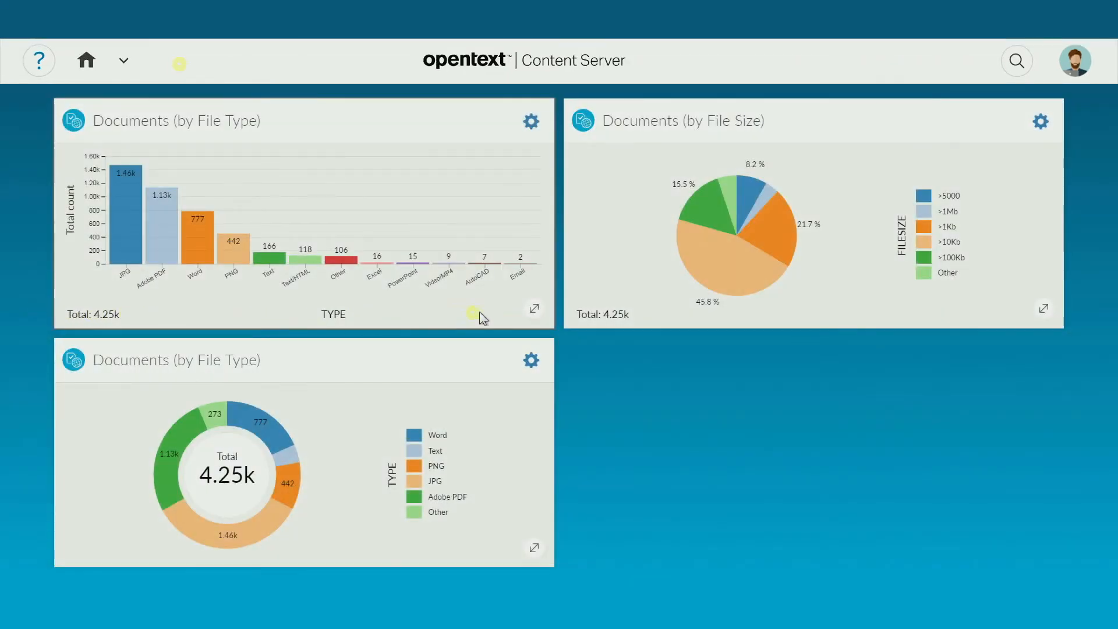
Expand Documents (by File Type) and add PNG and Text to the JPG, PDF, Word filter
click(534, 308)
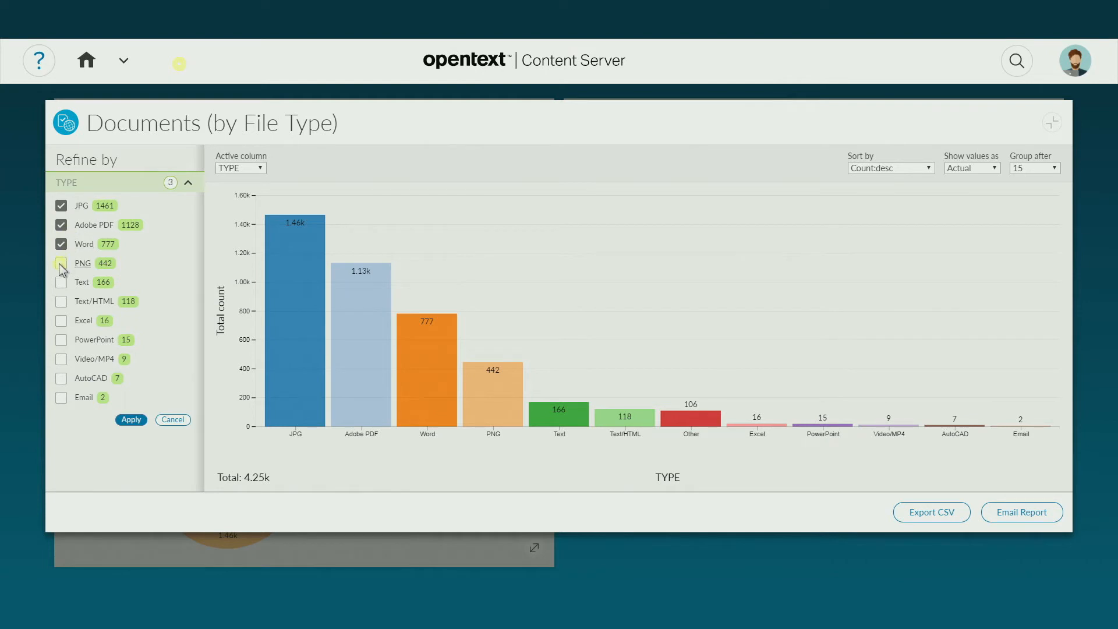
click(61, 263)
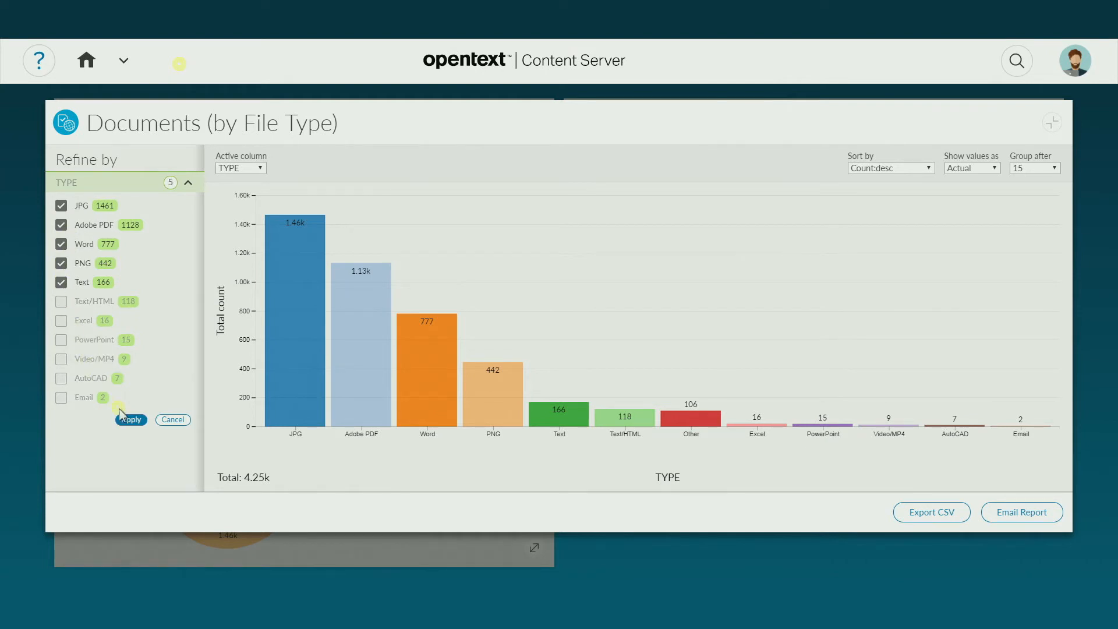
click(131, 419)
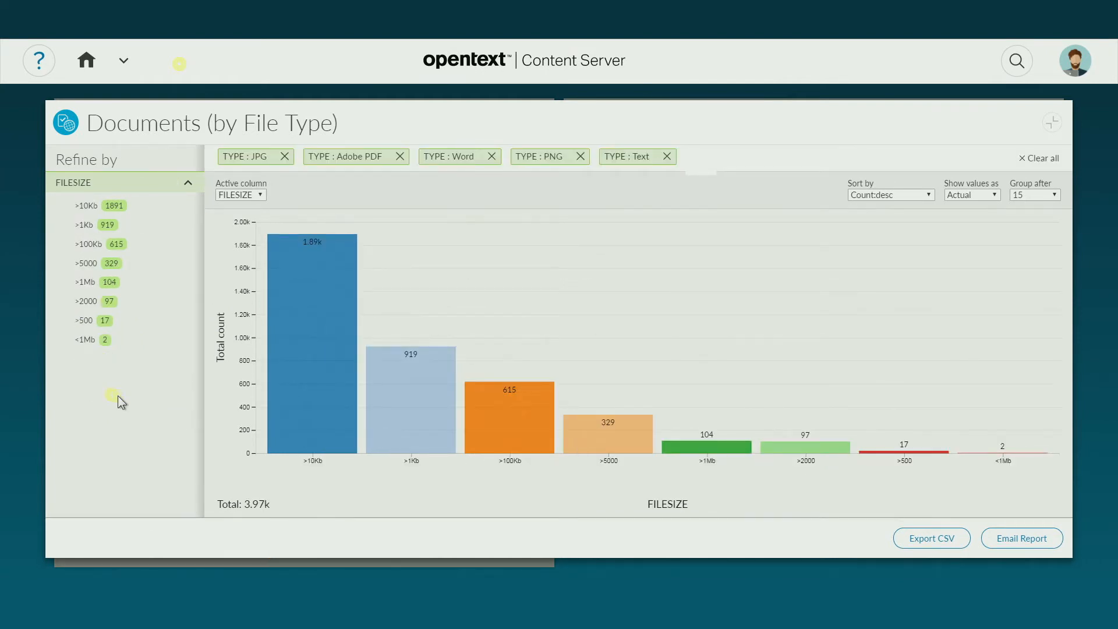
mouse_move(1021, 538)
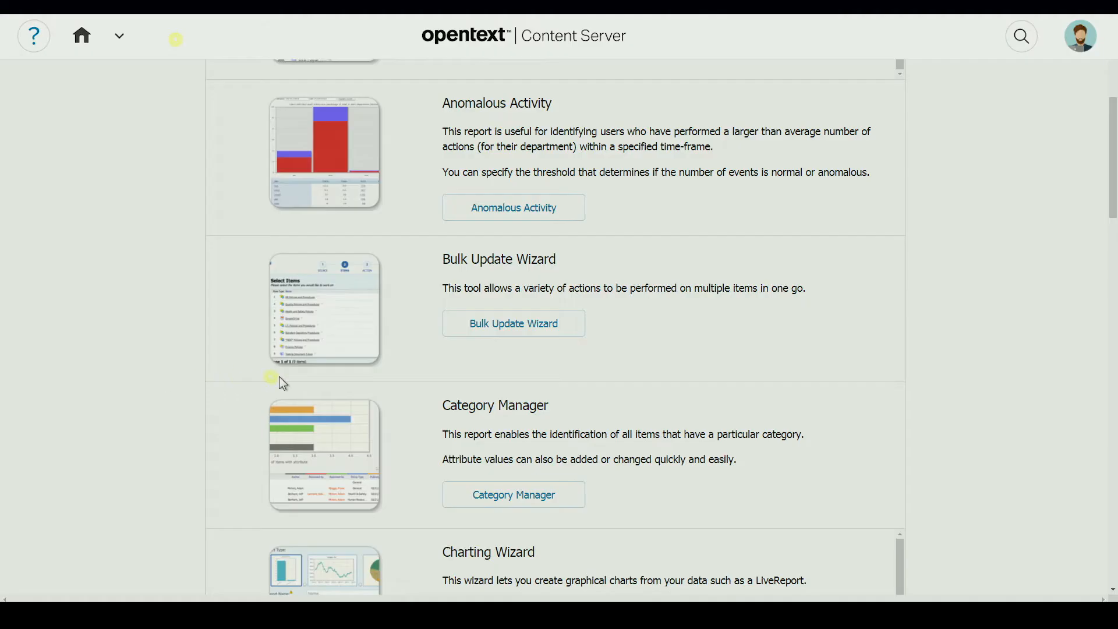
Pick HR Policies and Procedures in Corporate Policies as the Bulk Update Wizard source
click(514, 323)
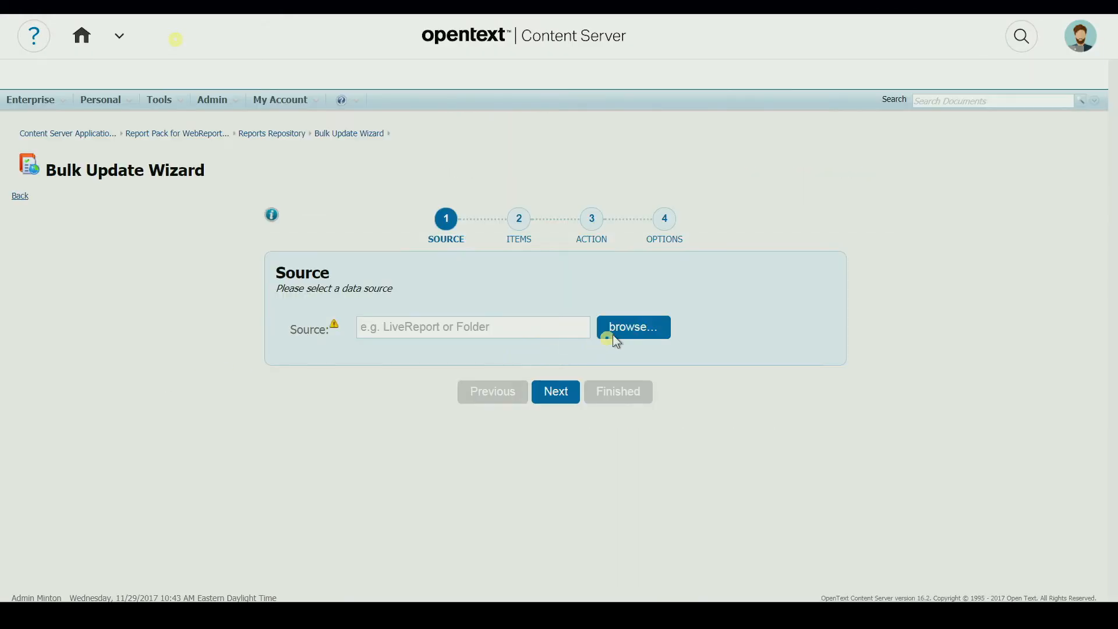
click(633, 326)
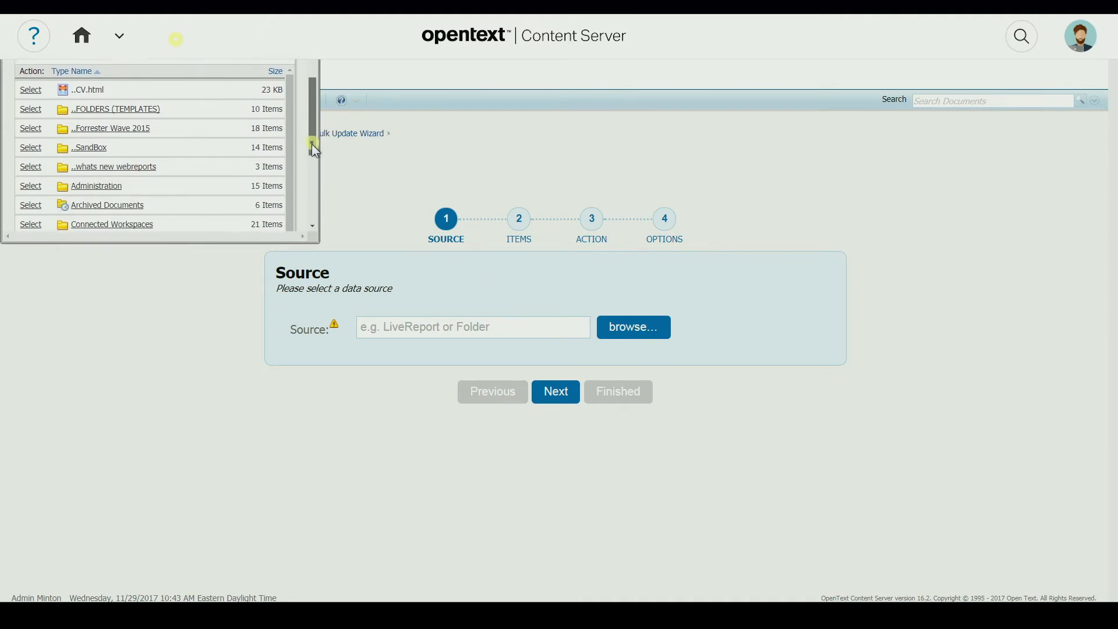
scroll(down, 3)
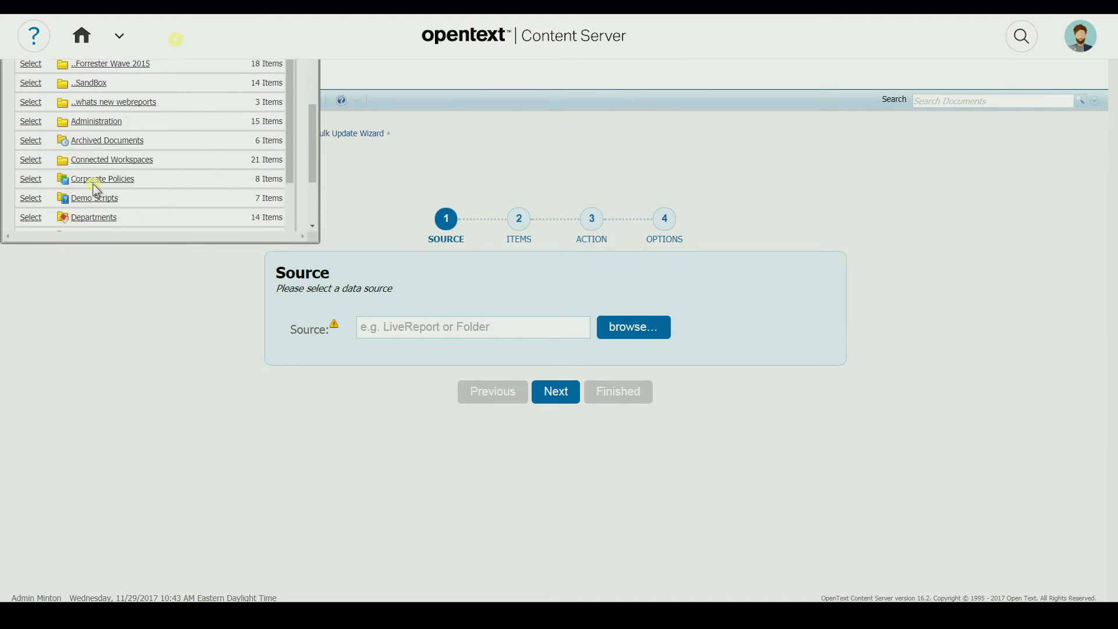
click(106, 178)
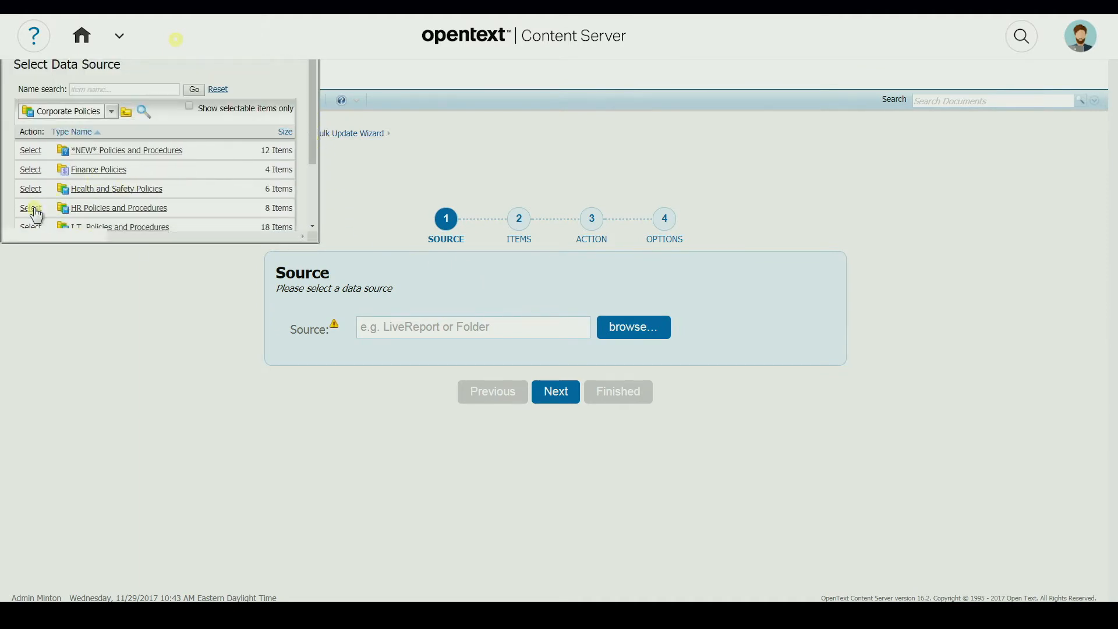
click(30, 207)
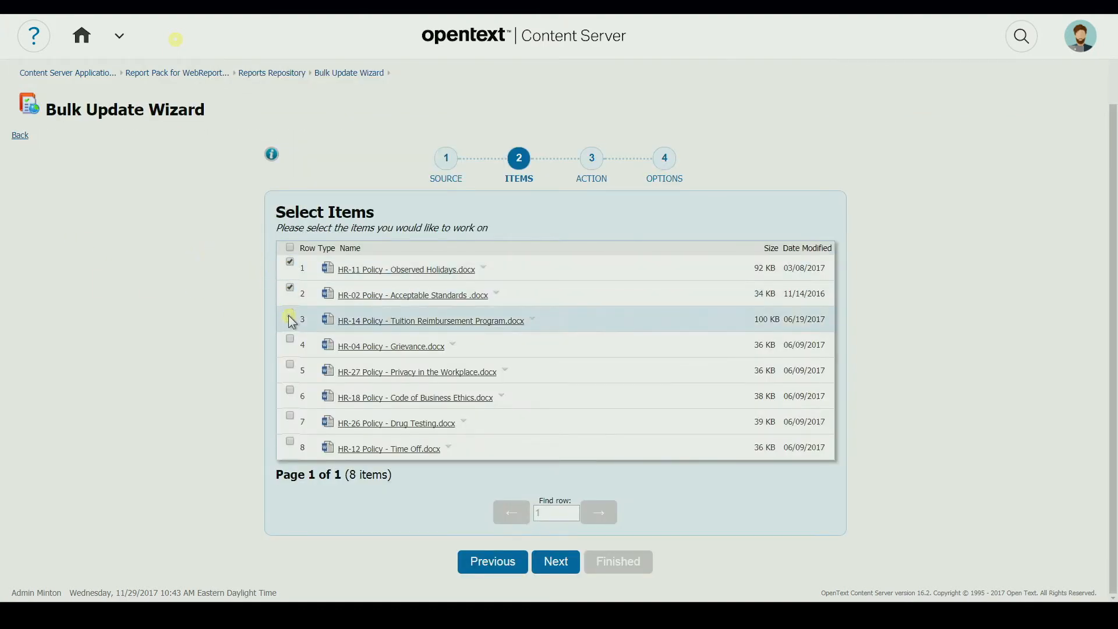
Apply the Reserve action to the selected documents and finish the bulk update
click(555, 562)
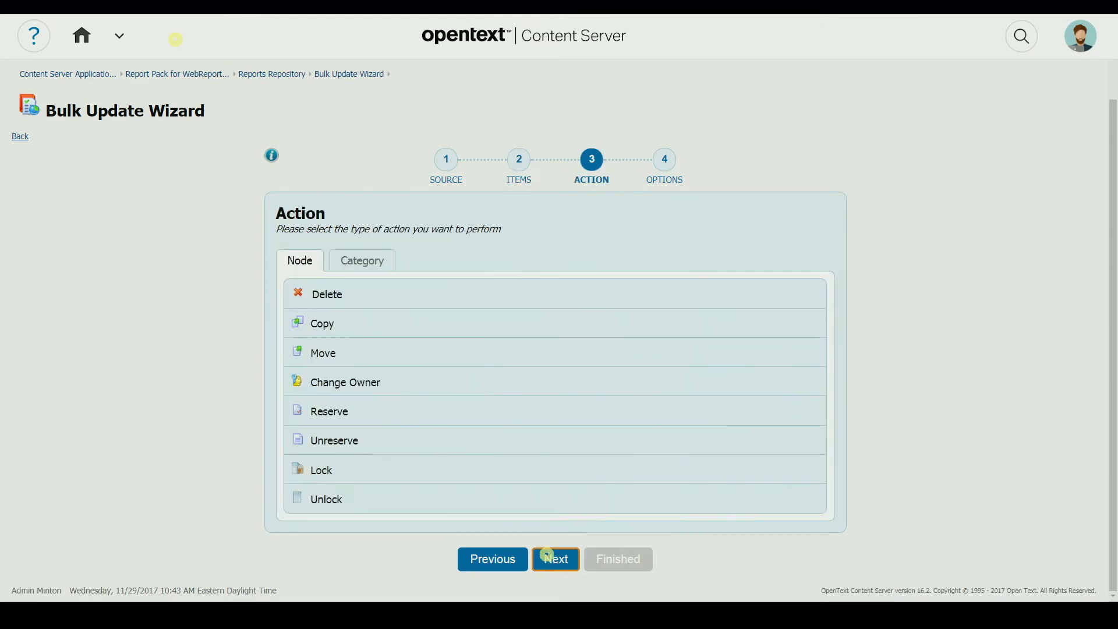
click(330, 411)
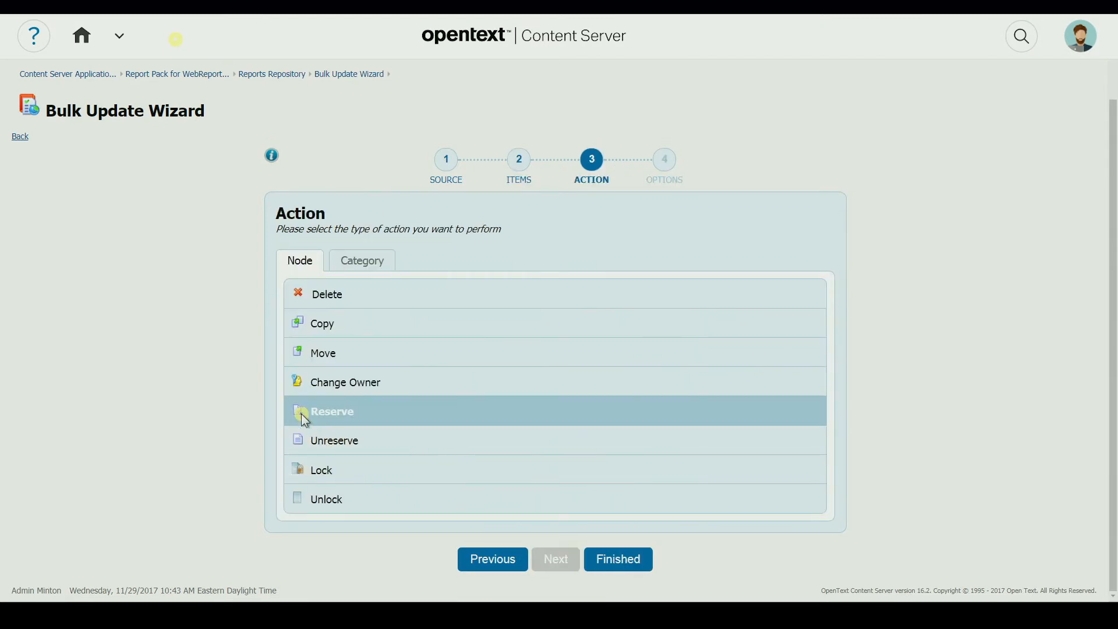
click(618, 559)
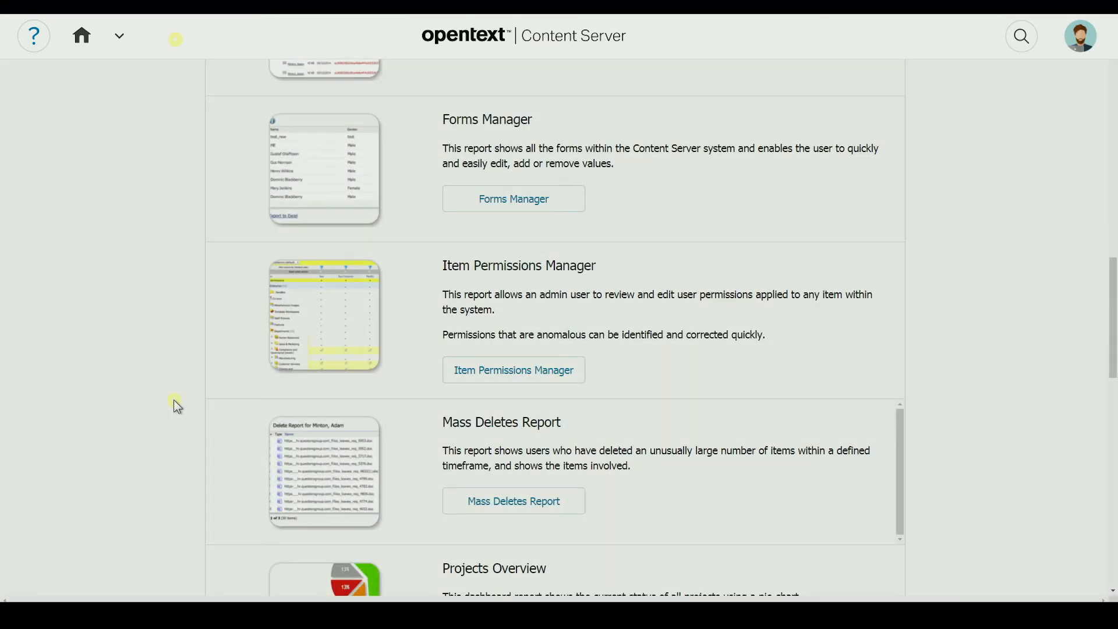
mouse_move(510, 374)
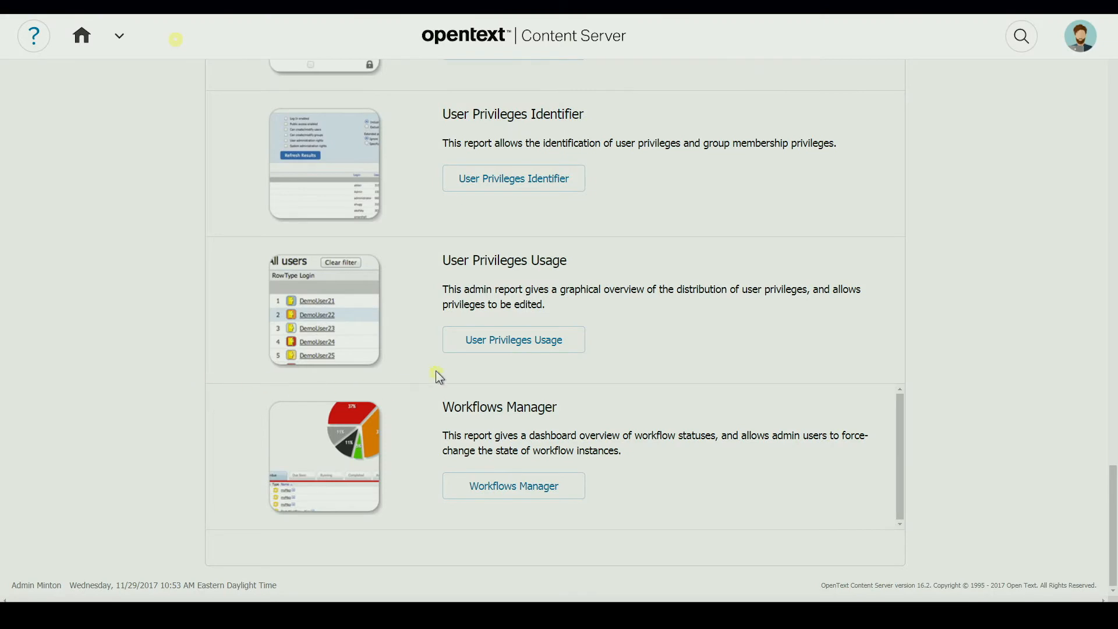
Open the User Privileges Usage report from the report pack list
click(513, 339)
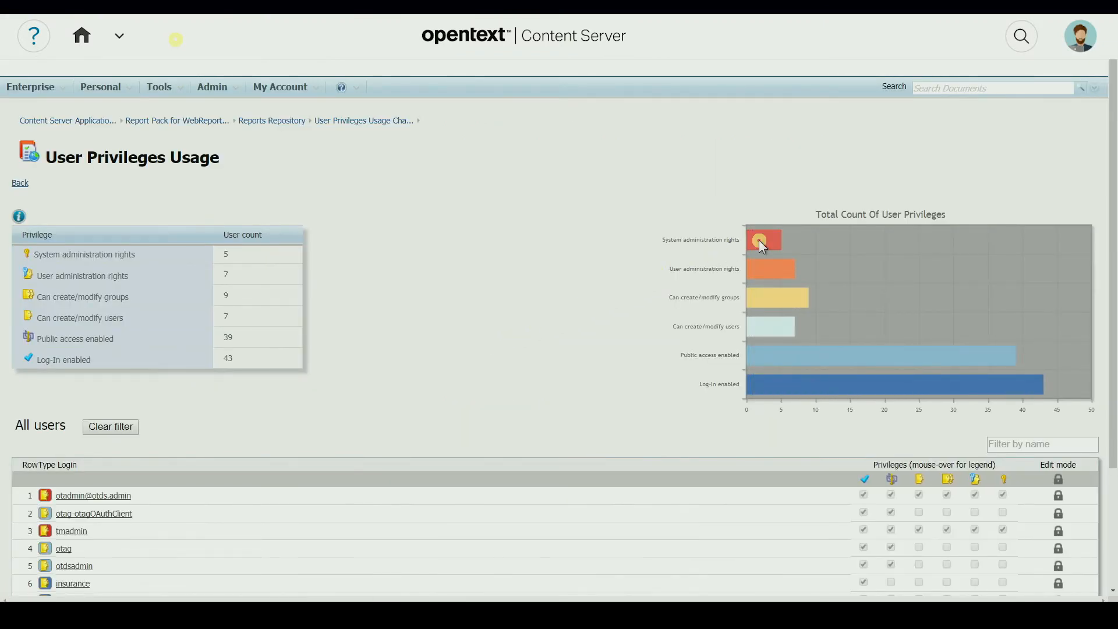
Filter to users with System administration rights and confirm one user's edited privileges
click(758, 239)
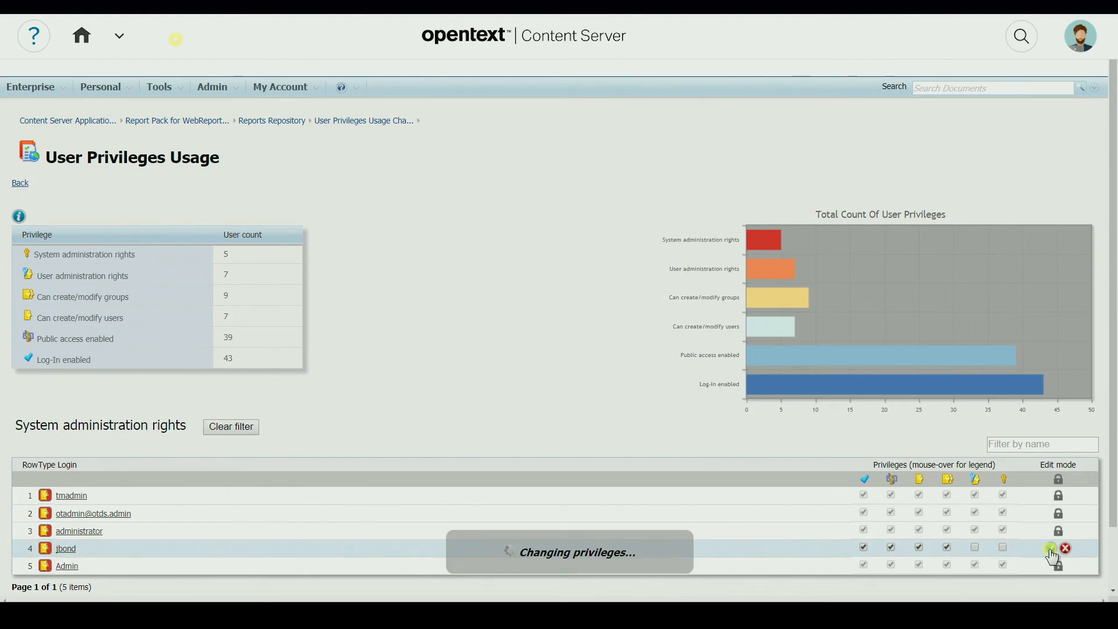
click(1047, 551)
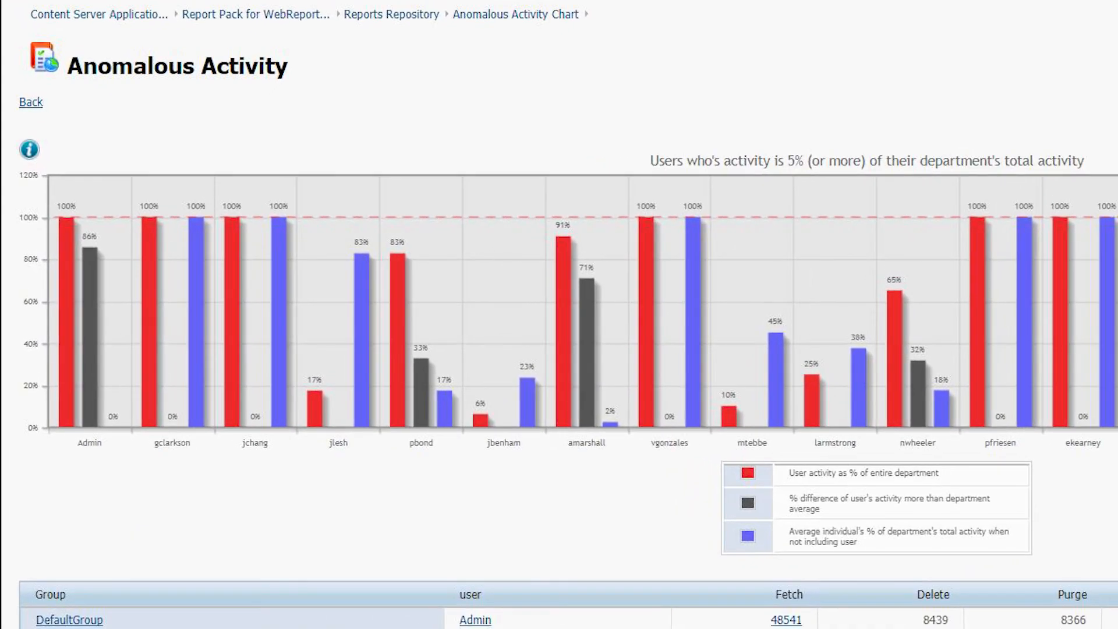
scroll(right, 3)
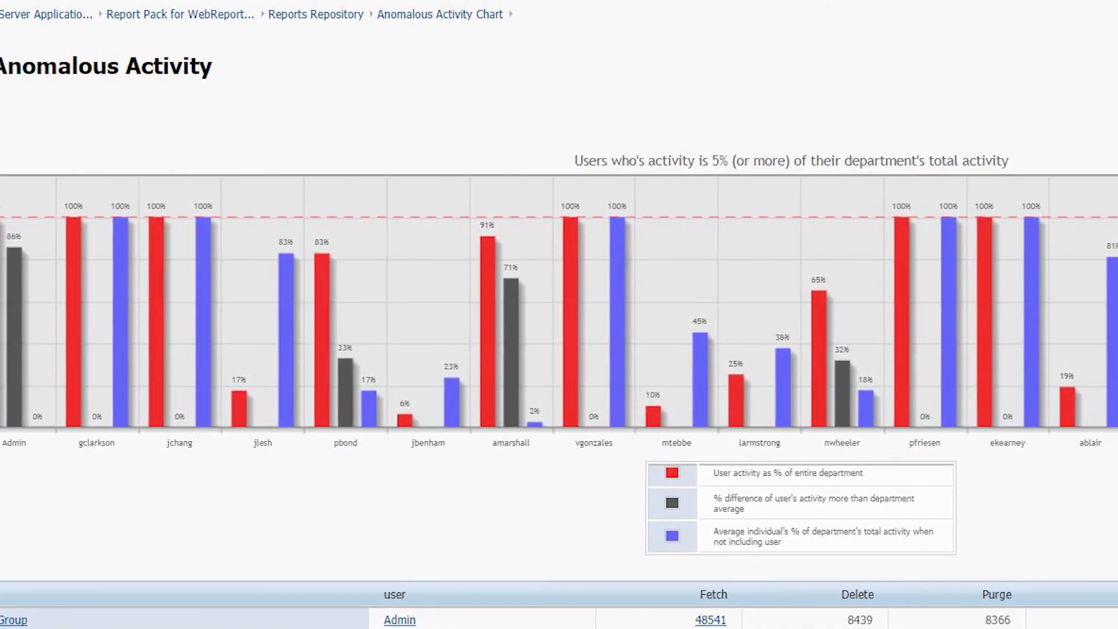
scroll(right, 3)
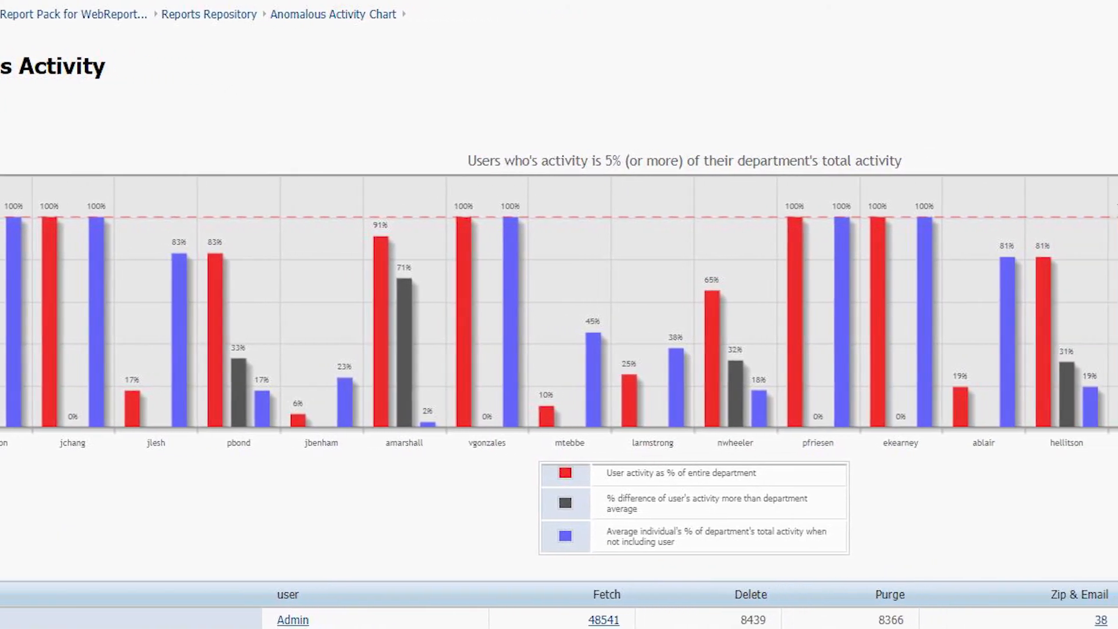
scroll(right, 3)
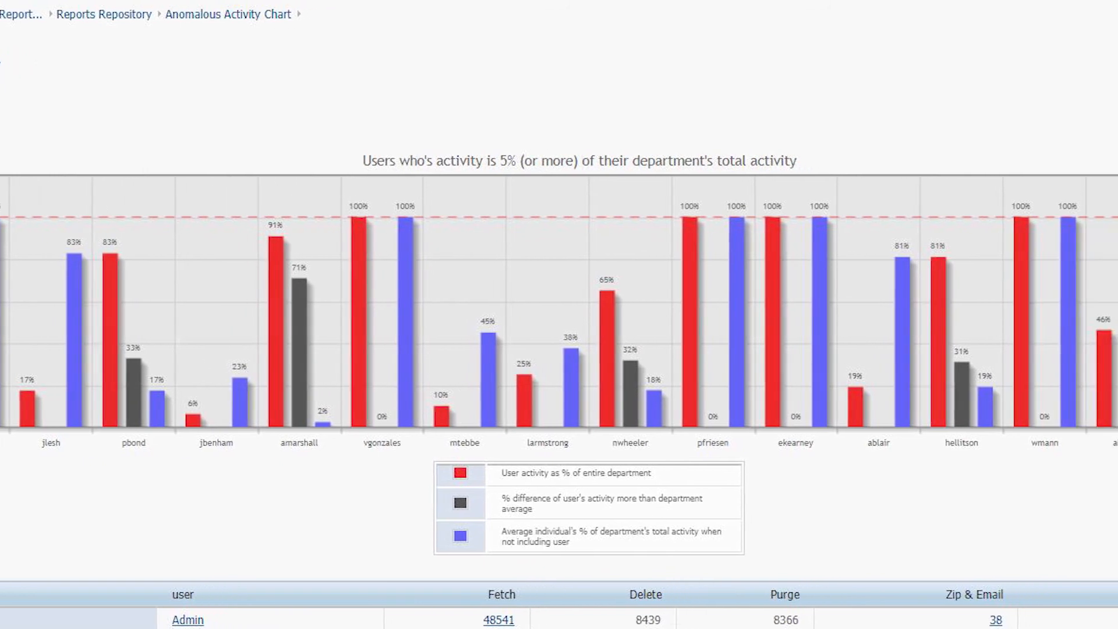
scroll(right, 3)
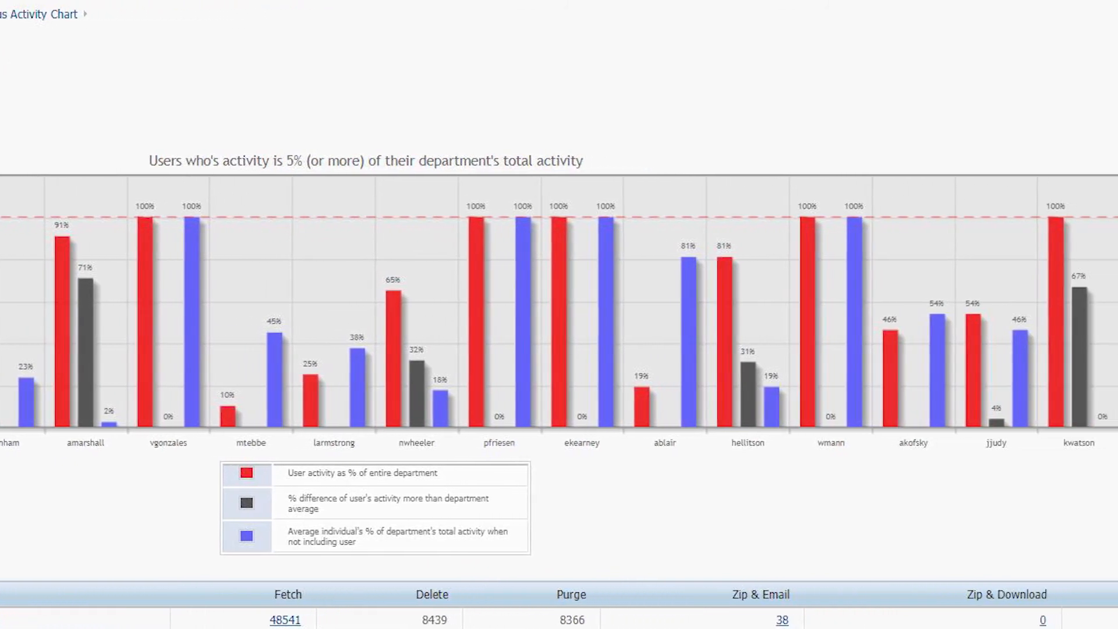
scroll(right, 3)
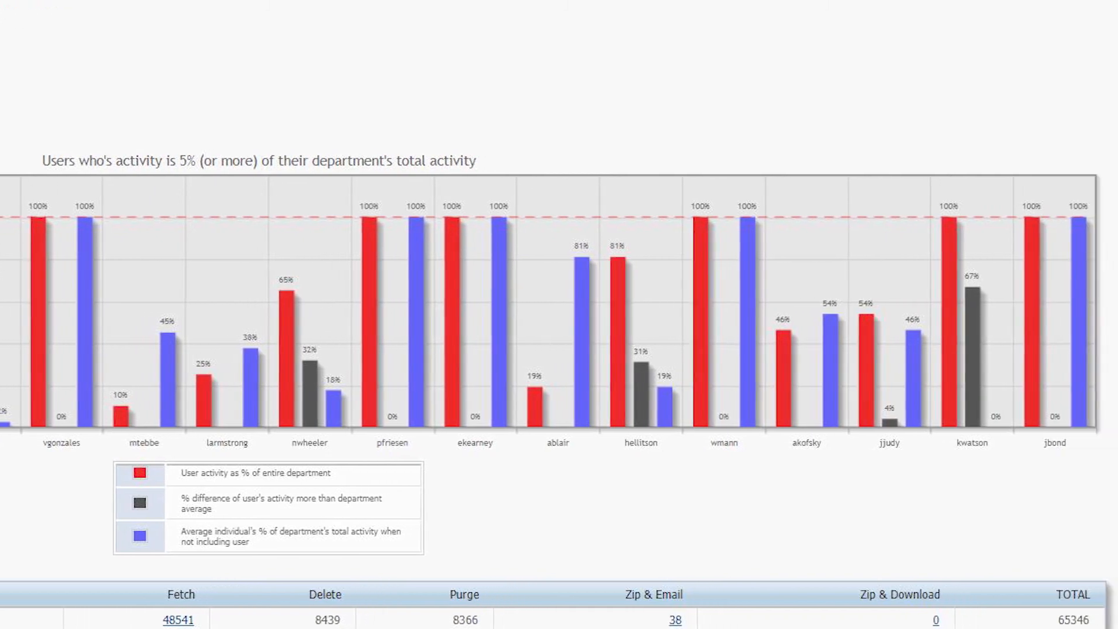